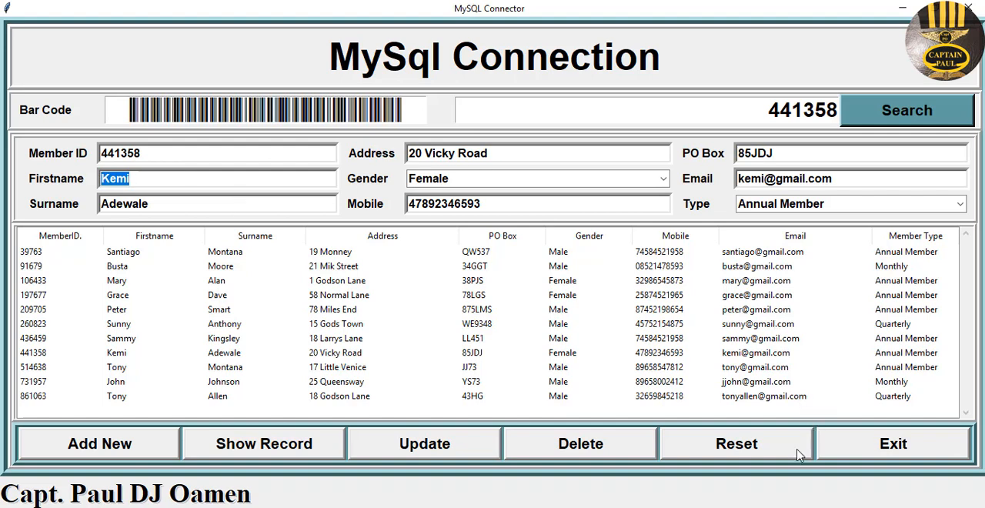
{"action": "left_click", "coordinate": [735, 444]}
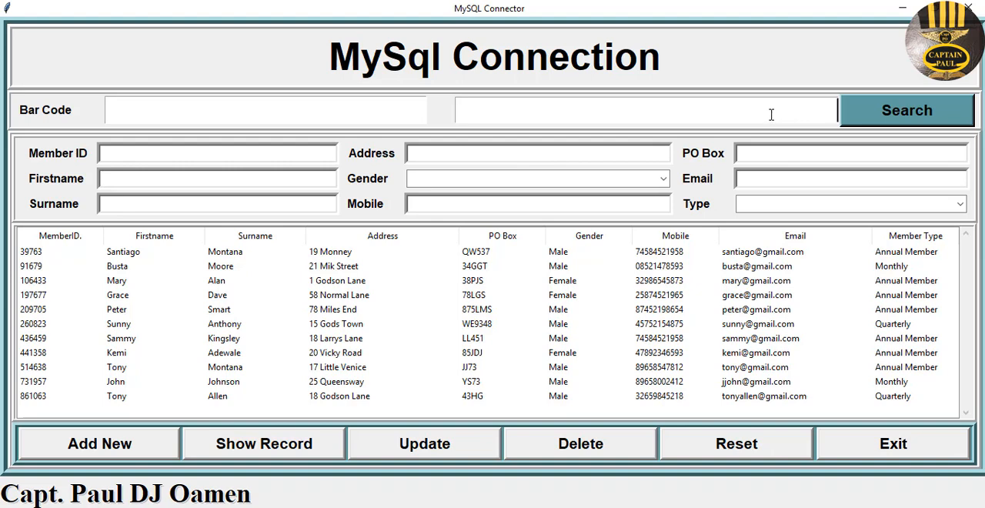
{"action": "type", "text": "10"}
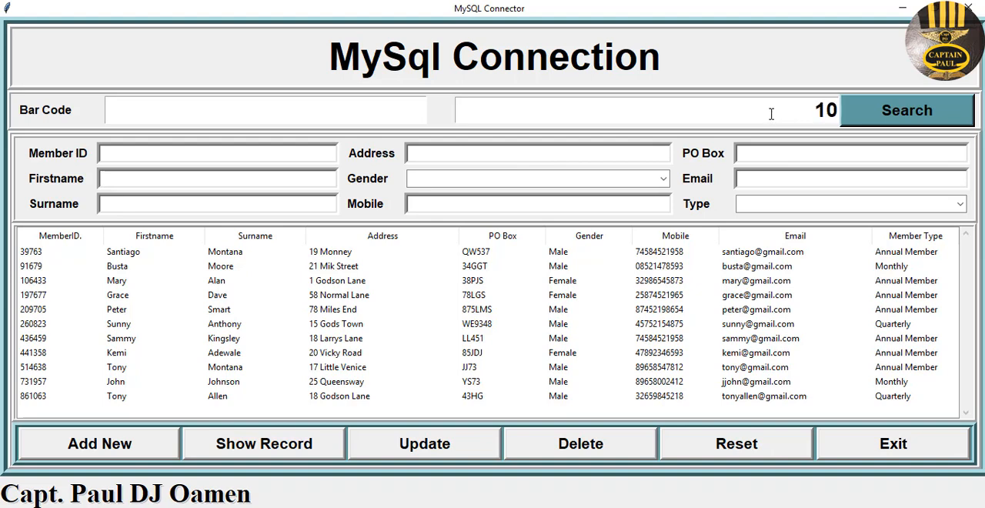
{"action": "type", "text": "106433"}
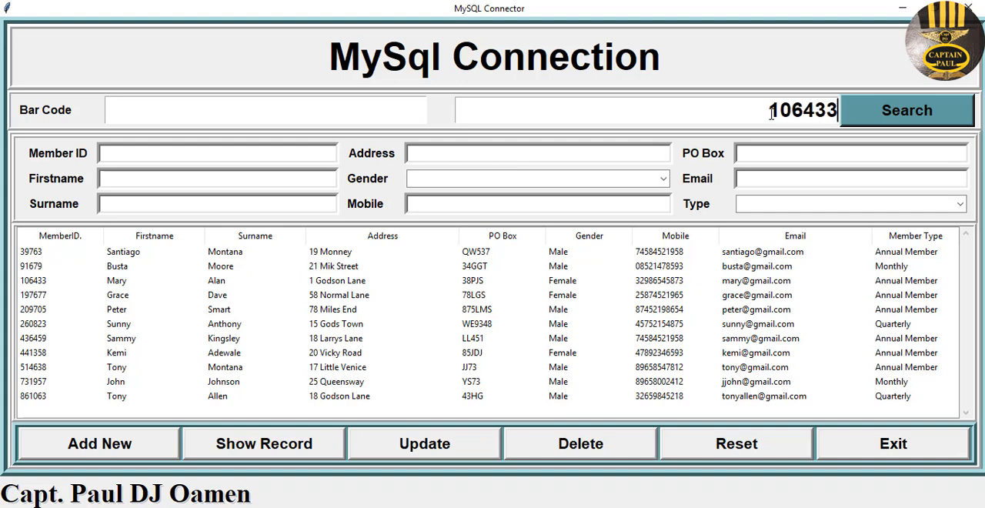
{"action": "left_click", "coordinate": [907, 111]}
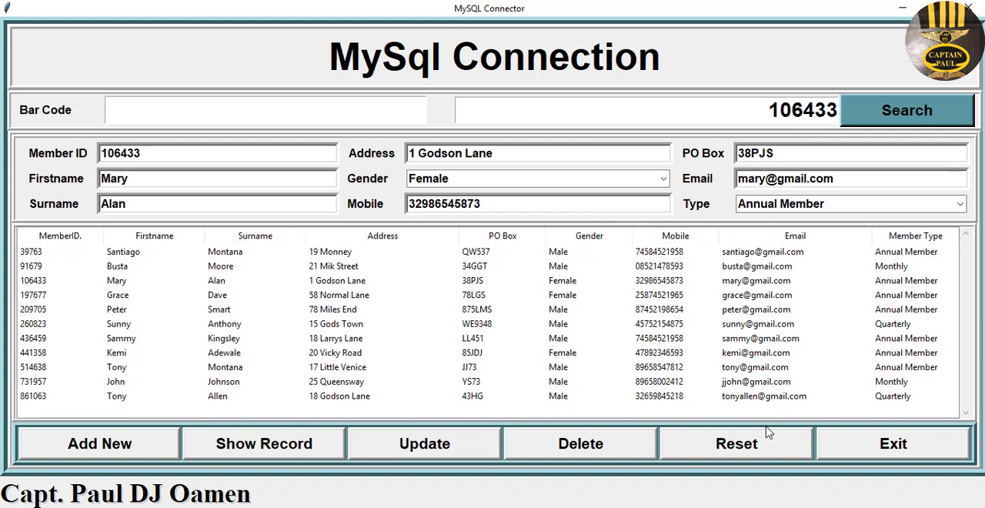
{"action": "left_click", "coordinate": [735, 443]}
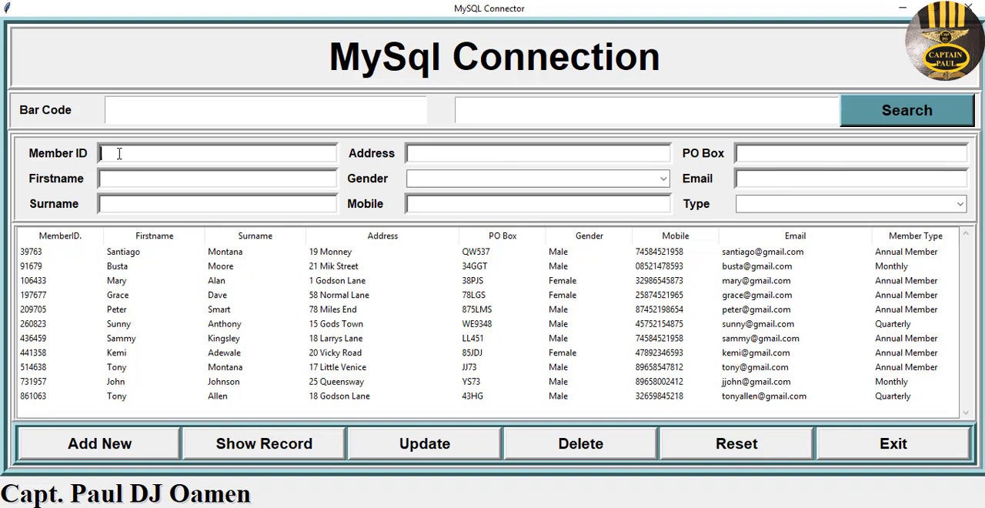
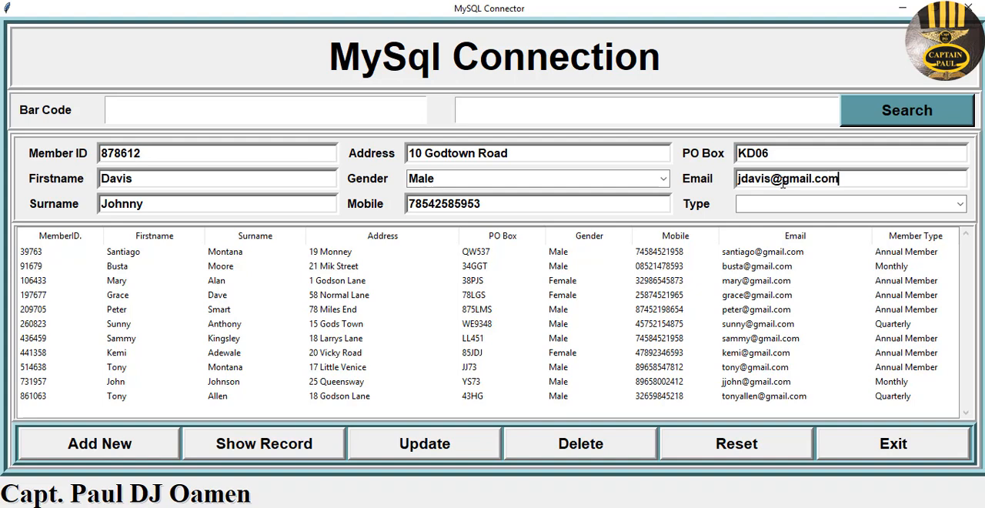
{"action": "left_click", "coordinate": [958, 203]}
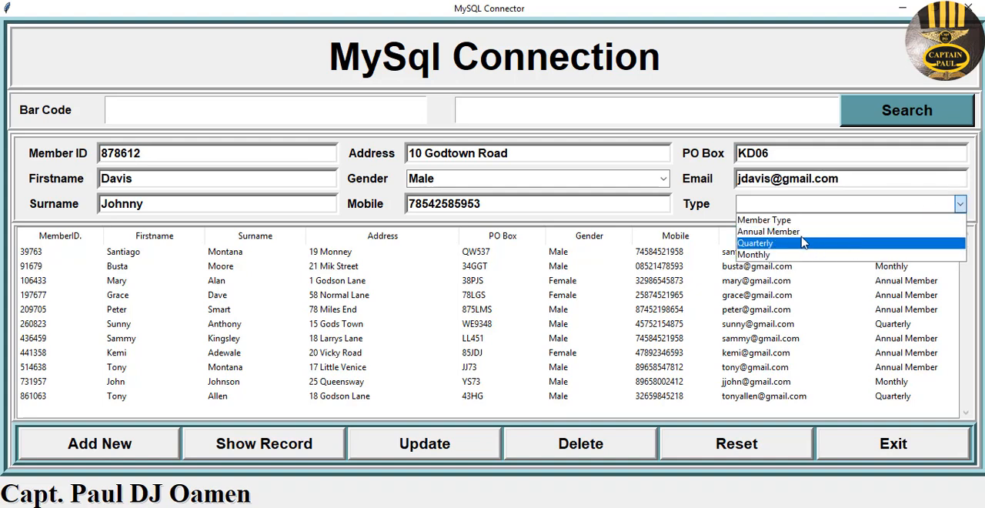
{"action": "left_click", "coordinate": [768, 231]}
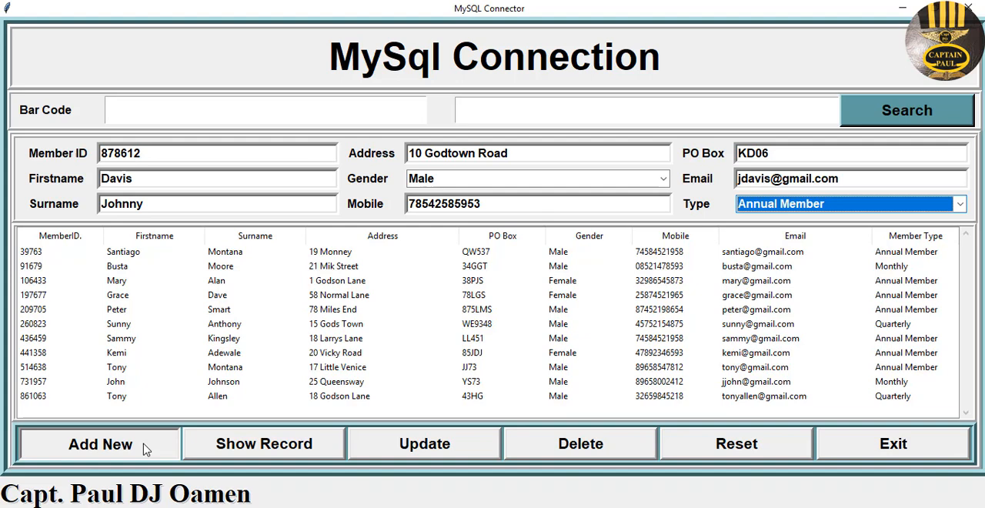
{"action": "left_click", "coordinate": [98, 444]}
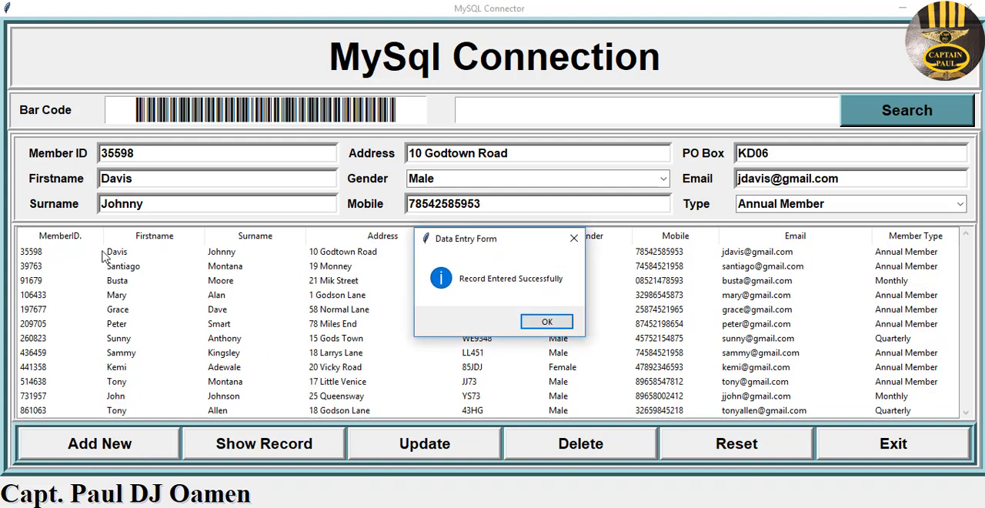
{"action": "mouse_move", "coordinate": [131, 266]}
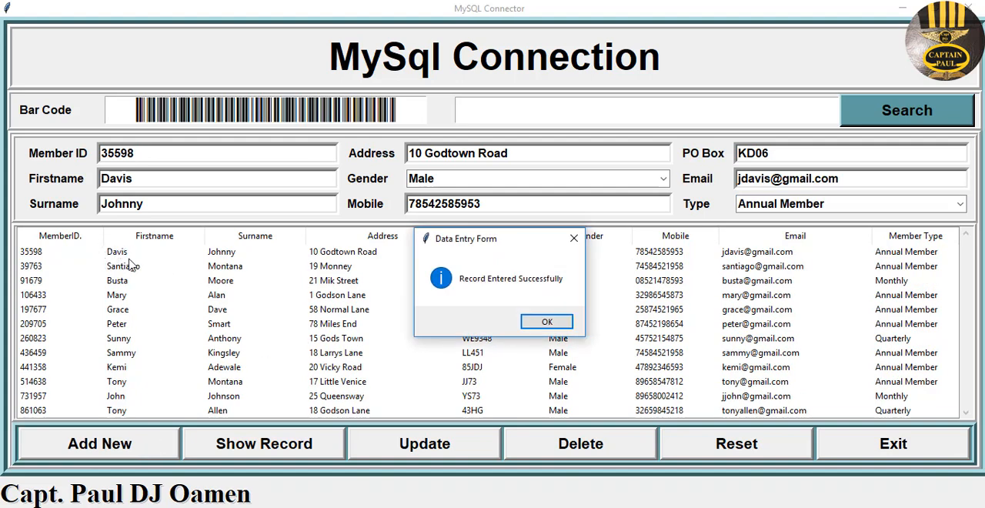
{"action": "left_click", "coordinate": [547, 321]}
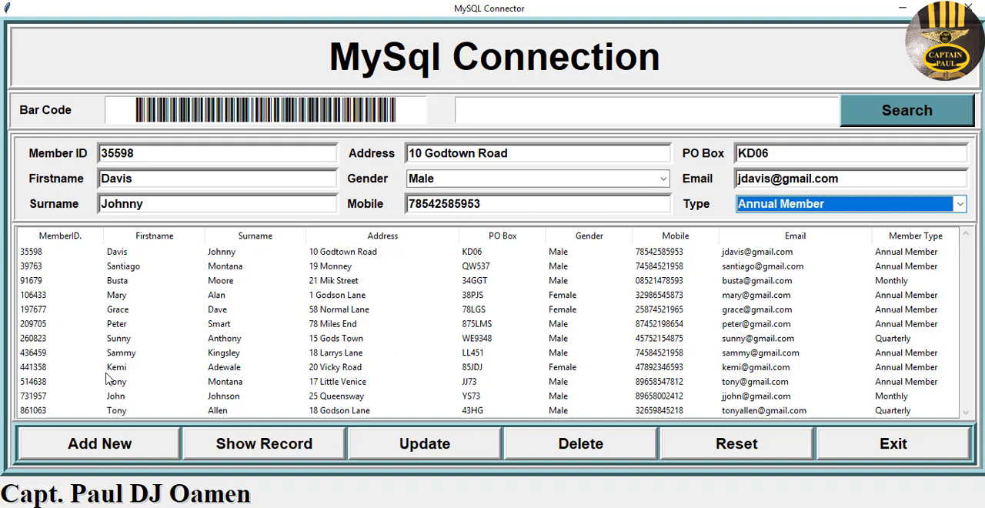
{"action": "left_click", "coordinate": [121, 352]}
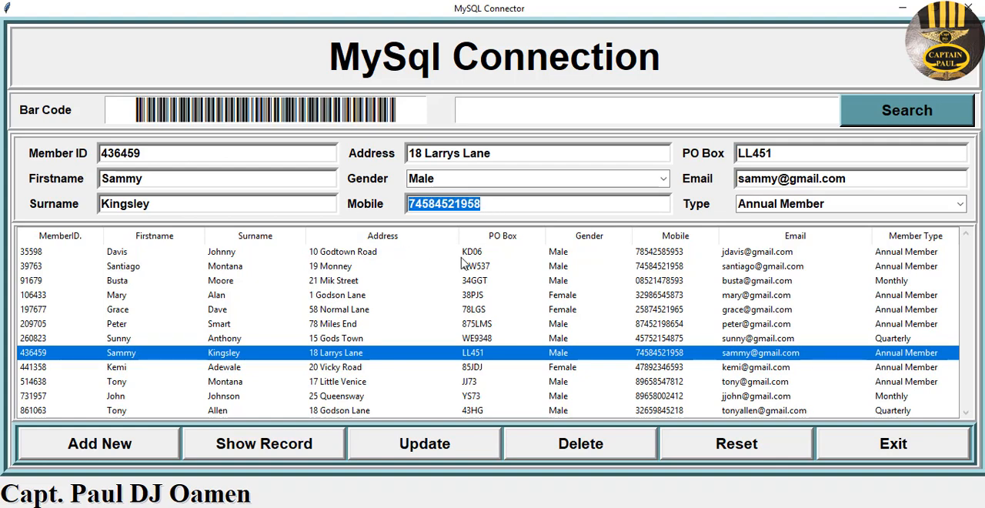
{"action": "mouse_move", "coordinate": [456, 345]}
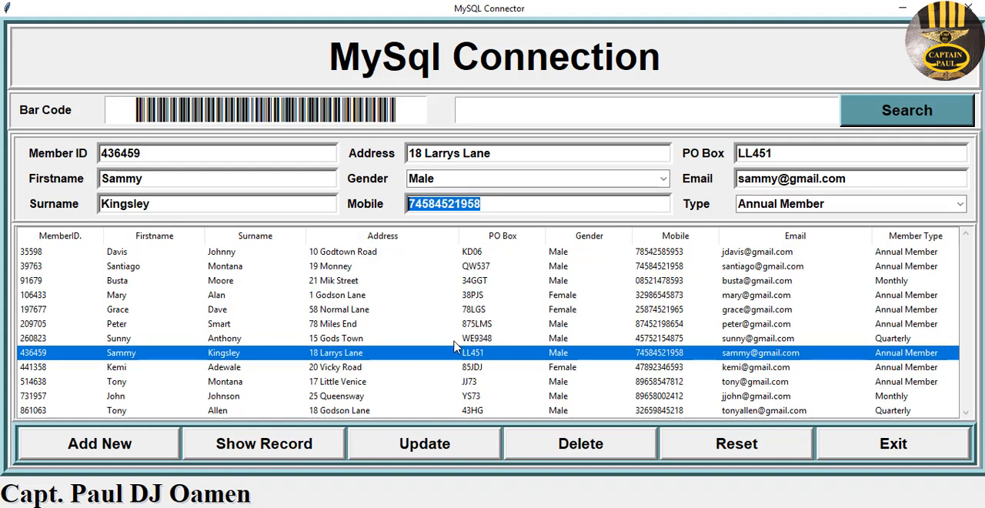
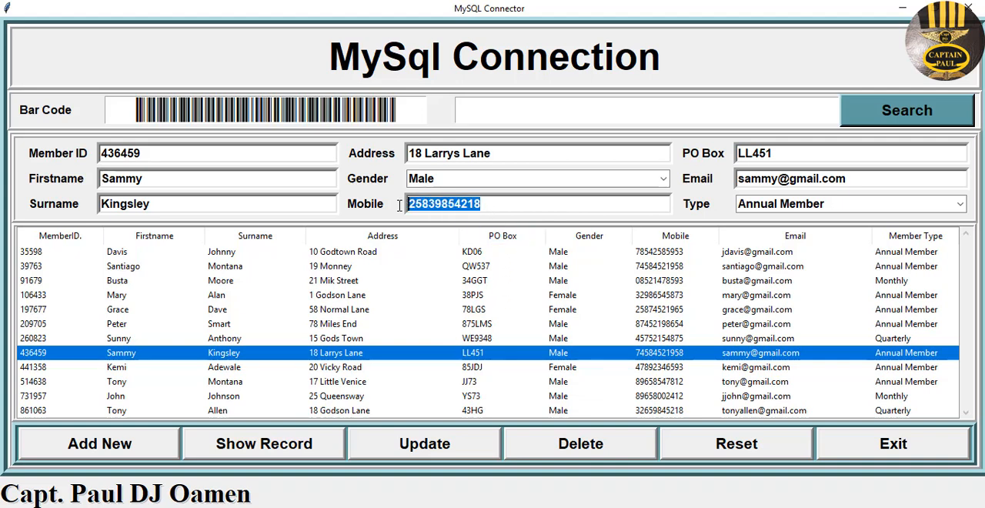
{"action": "mouse_move", "coordinate": [525, 506]}
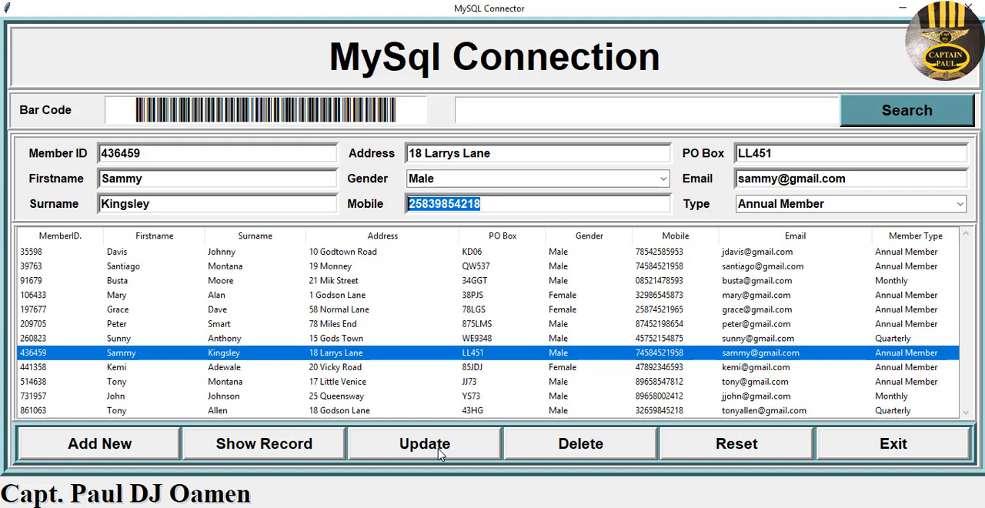
{"action": "left_click", "coordinate": [424, 444]}
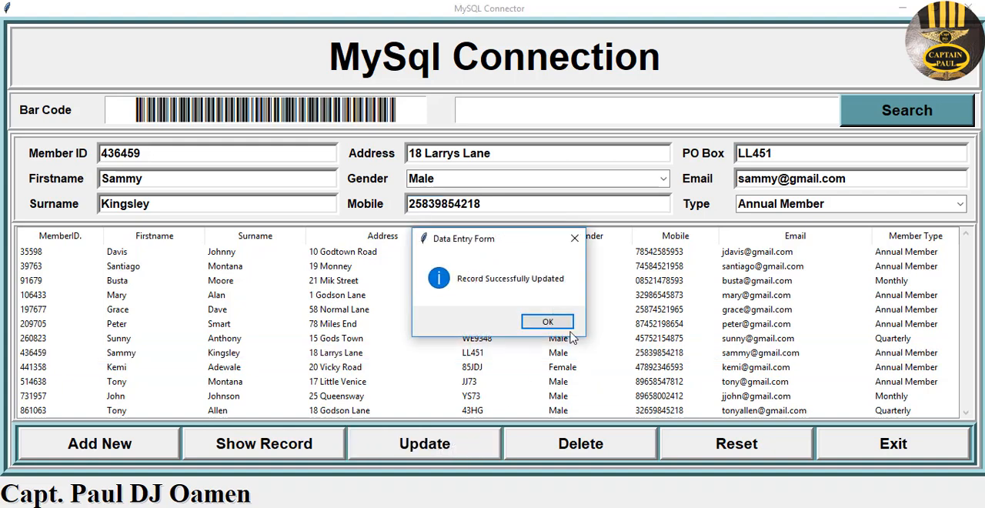
{"action": "left_click", "coordinate": [547, 321]}
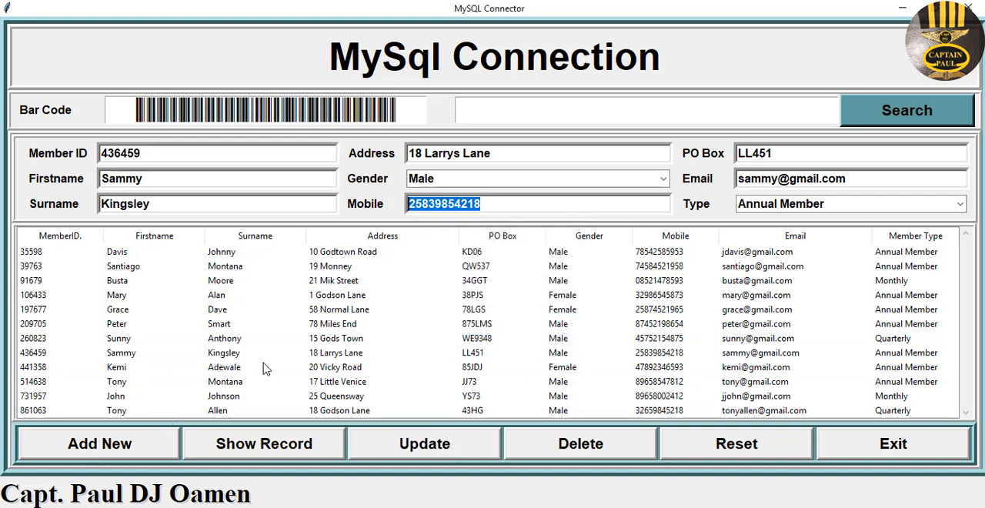
{"action": "mouse_move", "coordinate": [666, 357]}
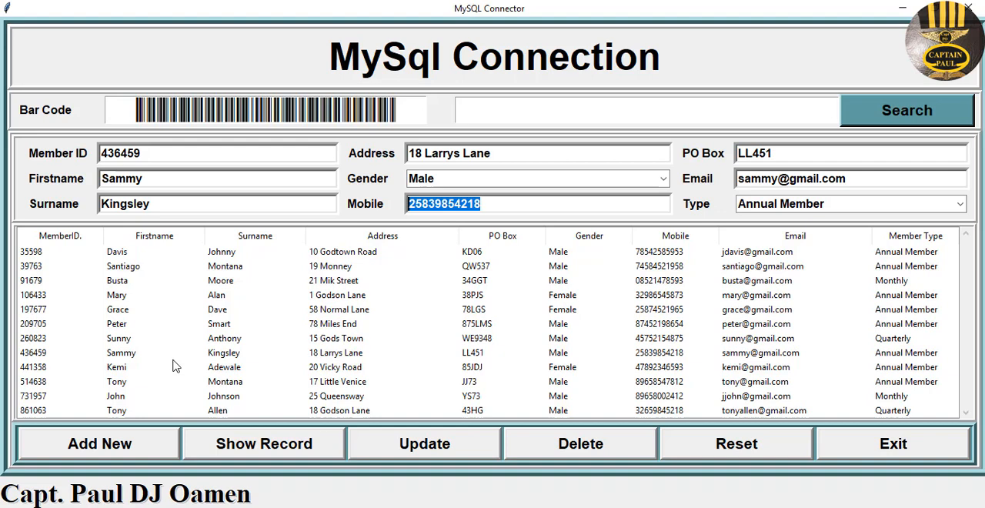
{"action": "left_click", "coordinate": [117, 280]}
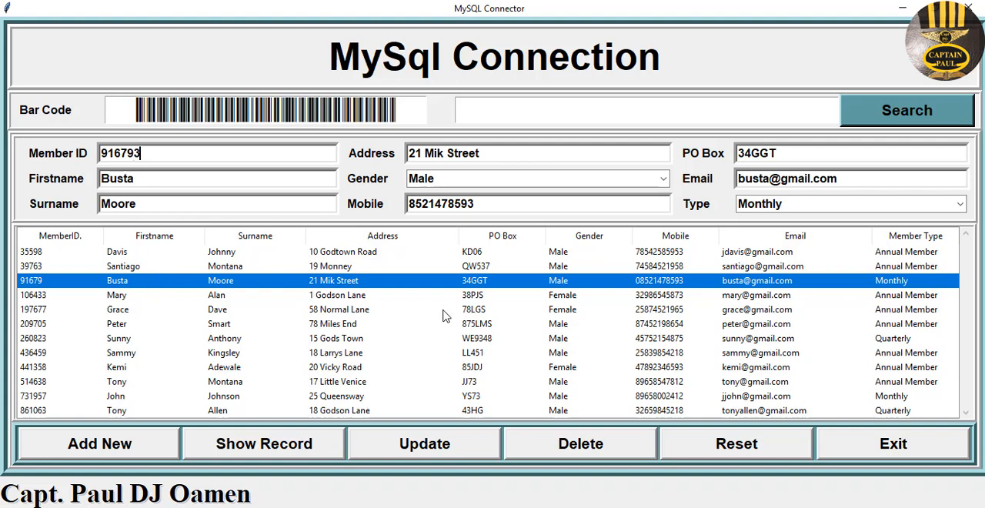
{"action": "left_click", "coordinate": [424, 444]}
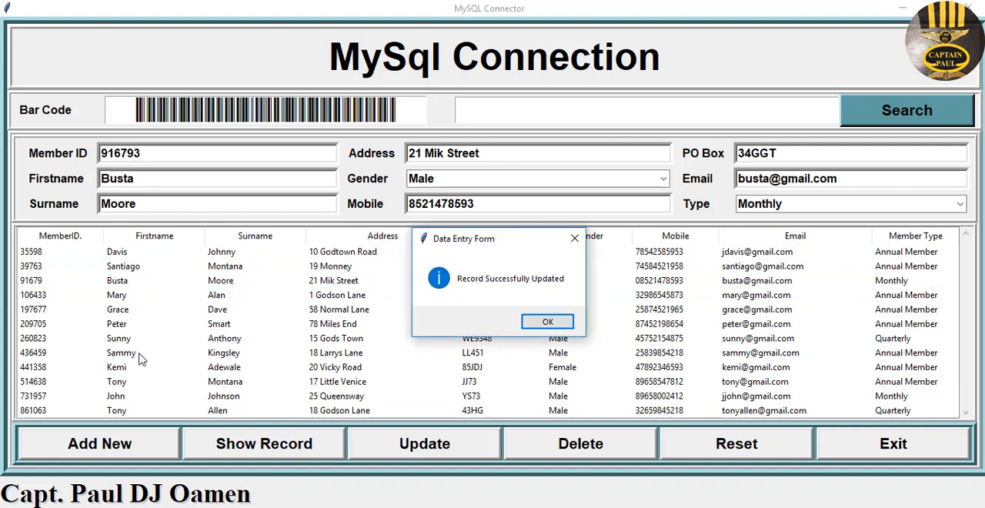
{"action": "left_click", "coordinate": [546, 321]}
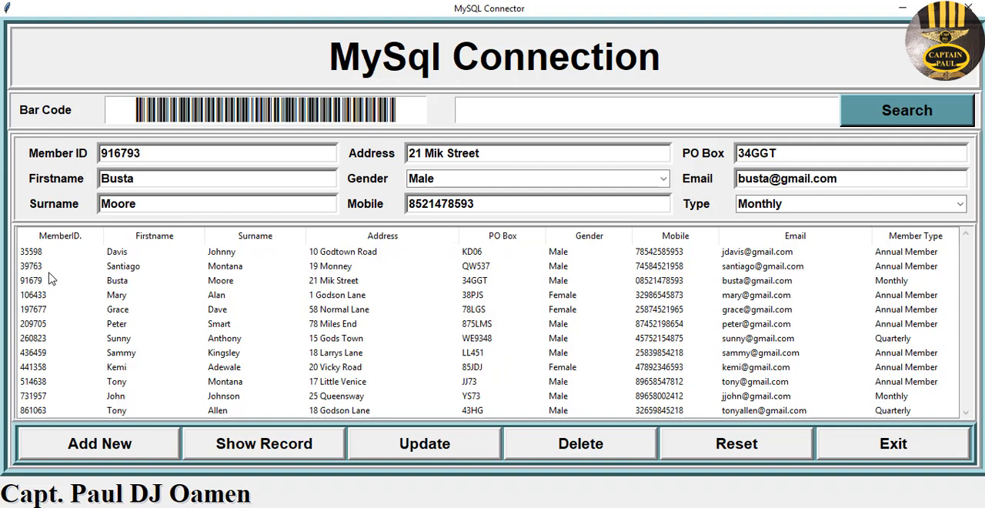
{"action": "left_click", "coordinate": [123, 266]}
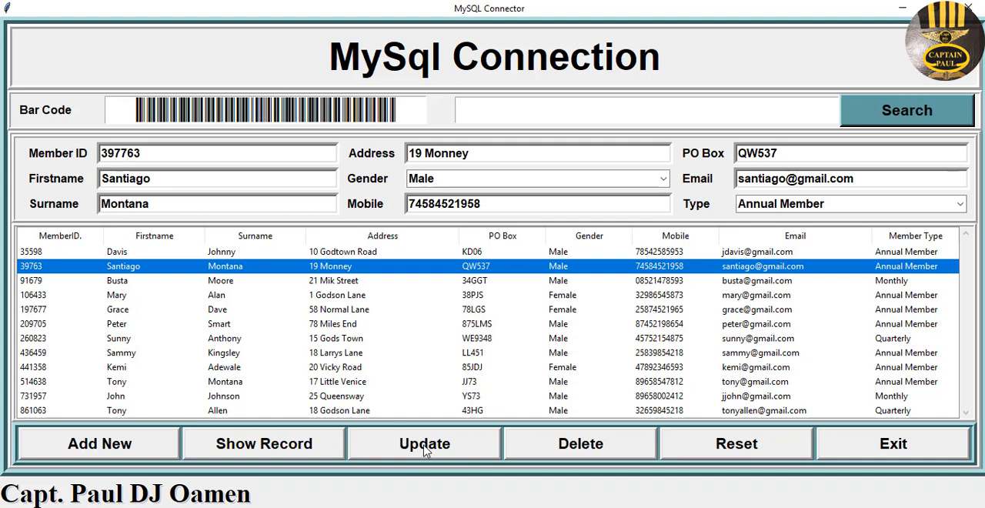
{"action": "left_click", "coordinate": [423, 443]}
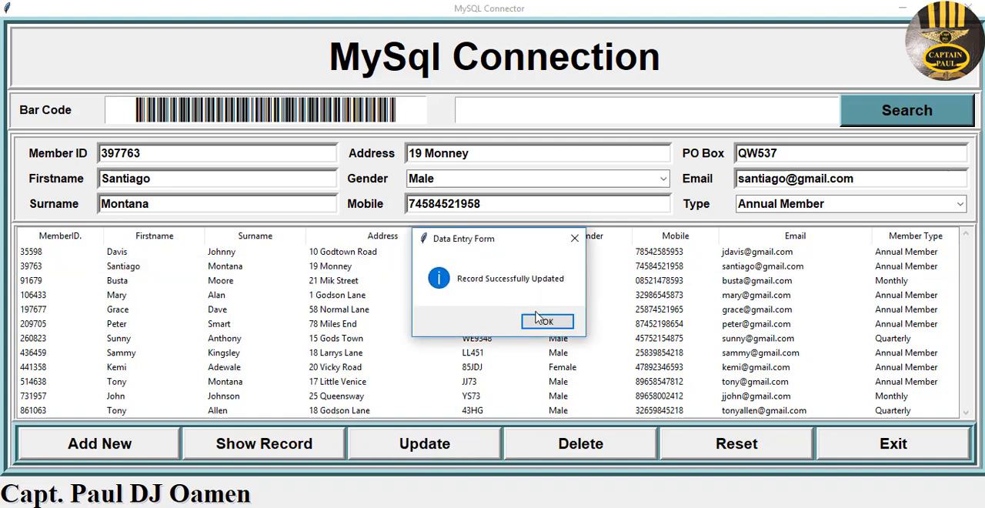
{"action": "left_click", "coordinate": [548, 320]}
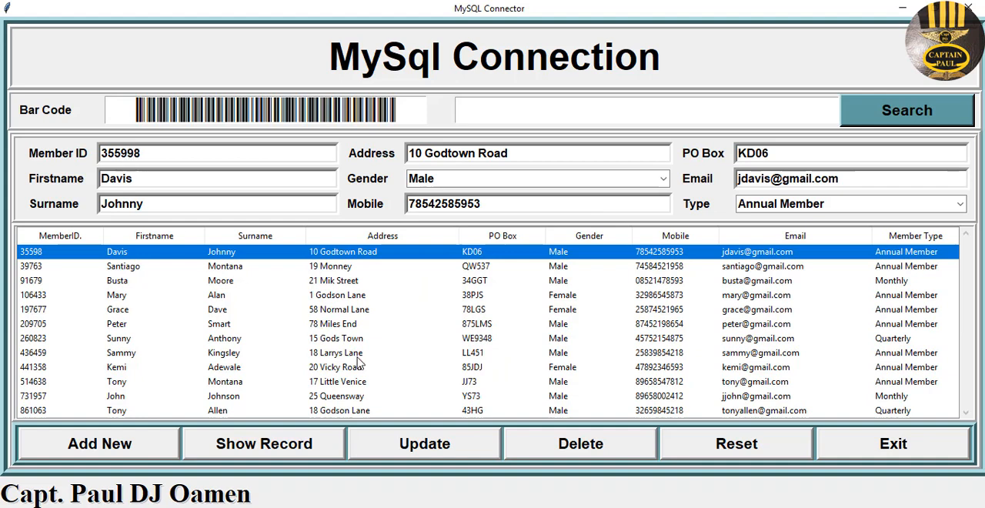
{"action": "left_click", "coordinate": [423, 443]}
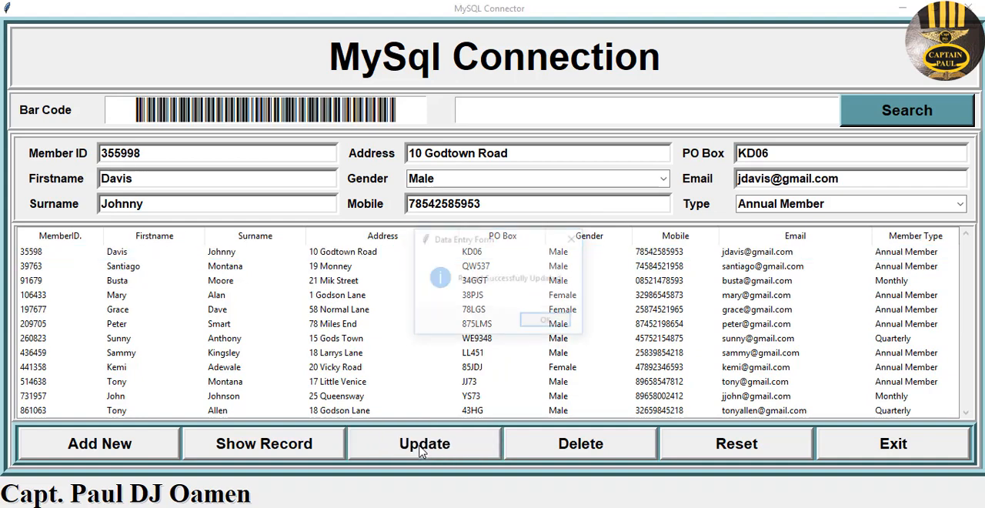
{"action": "left_click", "coordinate": [543, 318]}
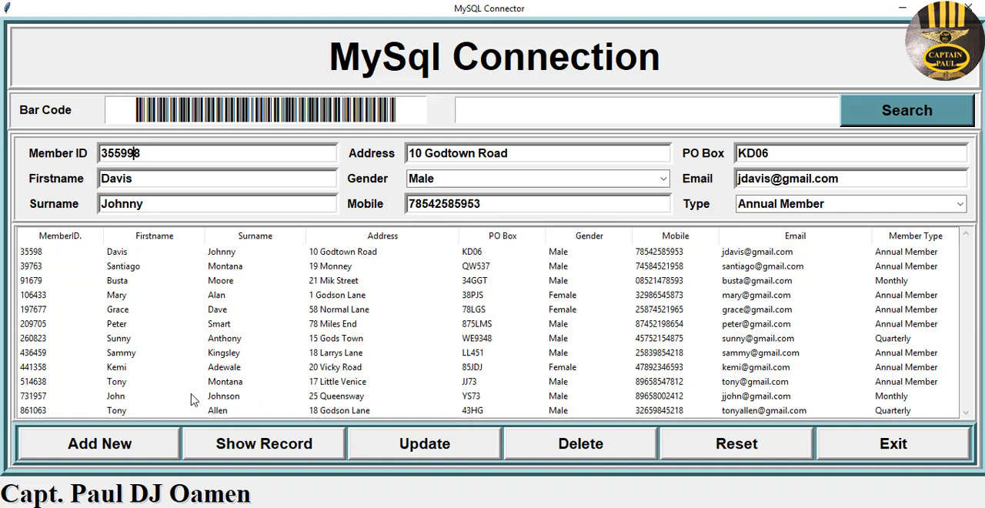
{"action": "left_click", "coordinate": [116, 323]}
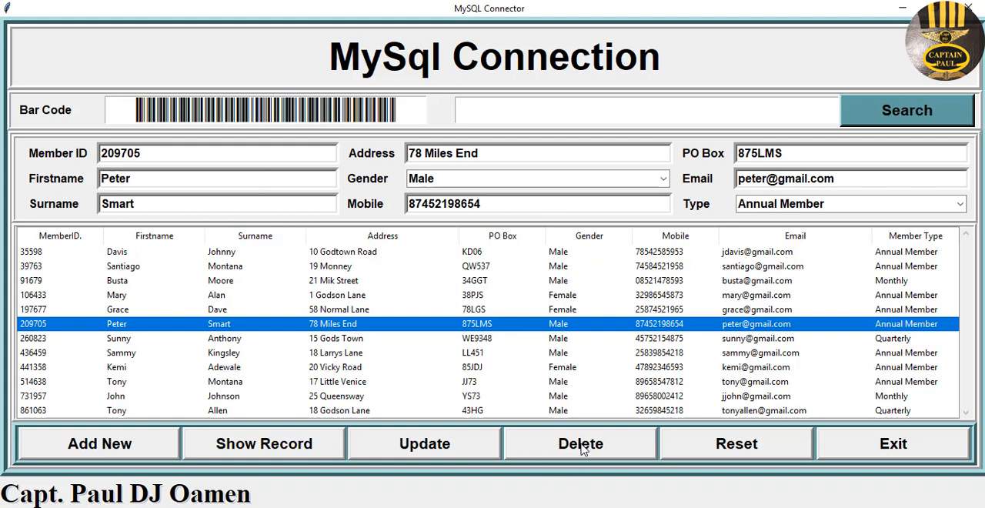
{"action": "left_click", "coordinate": [580, 443]}
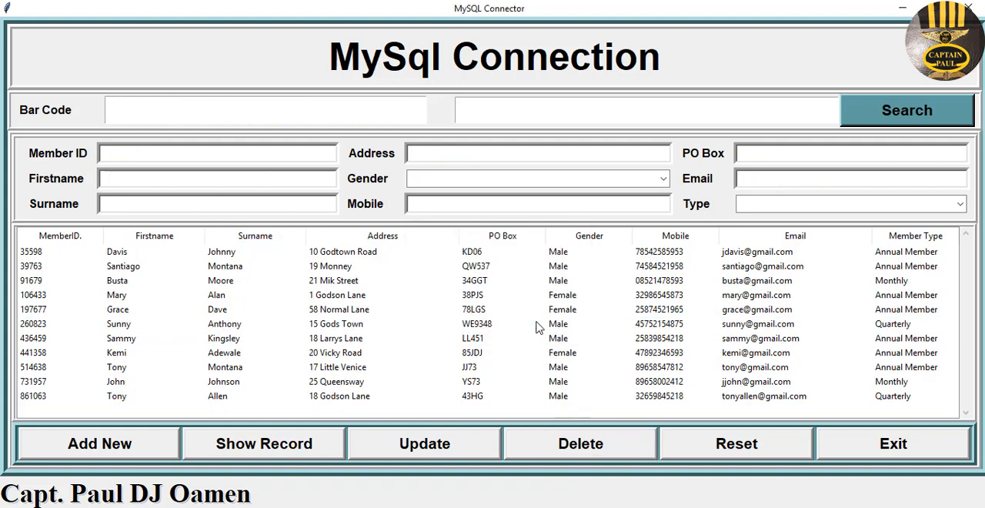
{"action": "mouse_move", "coordinate": [515, 374]}
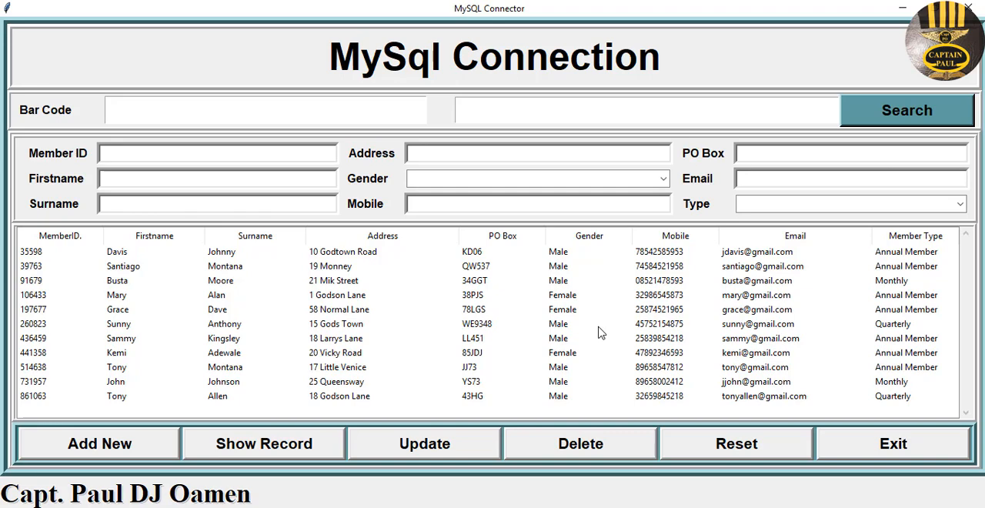
{"action": "mouse_move", "coordinate": [590, 341]}
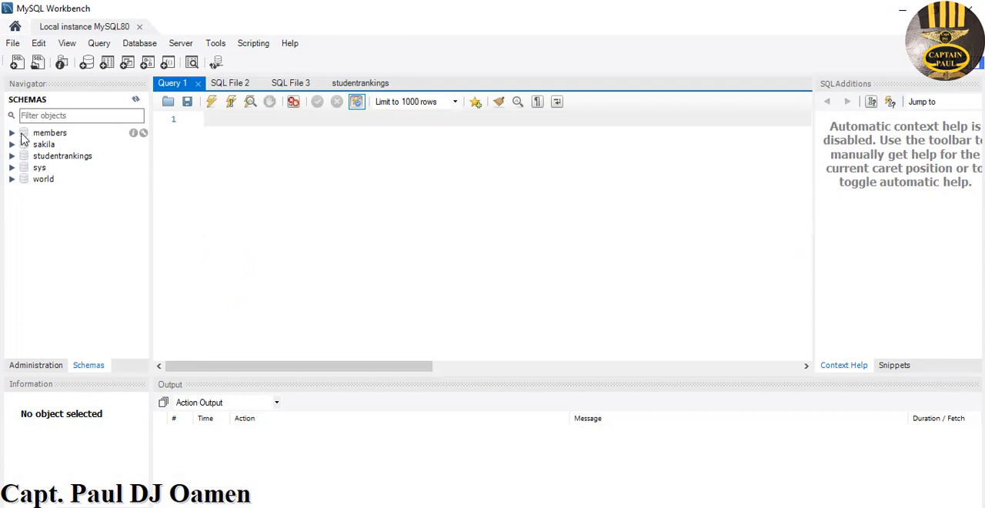
- Expand the members schema in Workbench and scroll through the 11-row result
{"action": "left_click", "coordinate": [13, 132]}
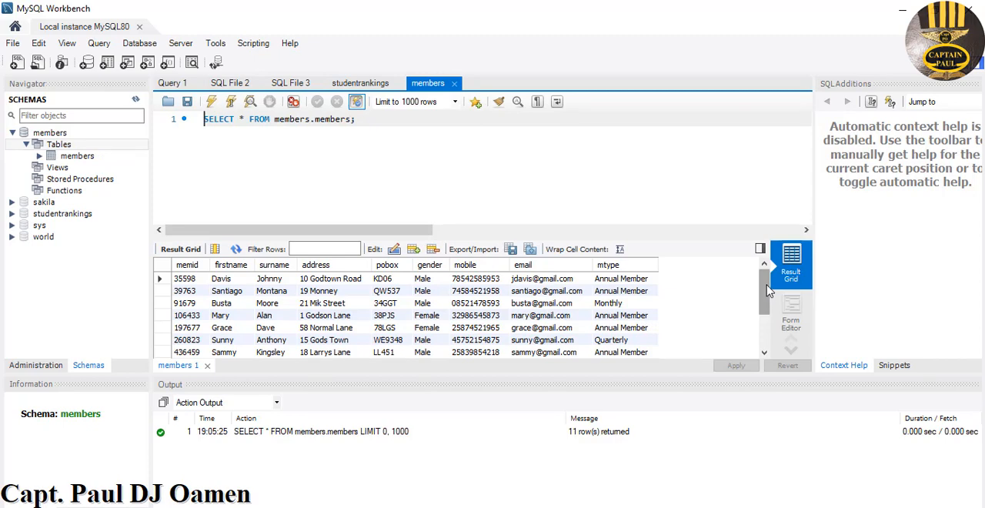
{"action": "scroll", "scroll_direction": "down", "scroll_amount": 3}
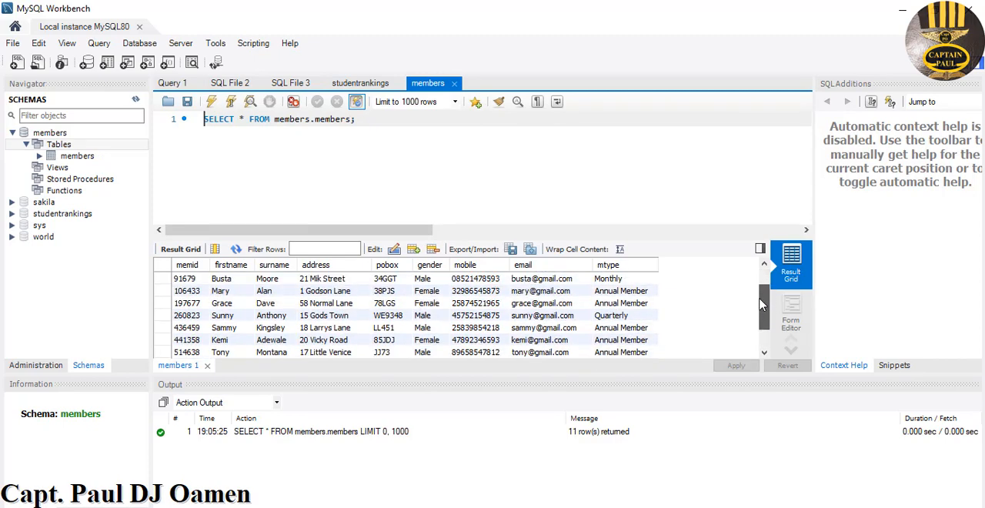